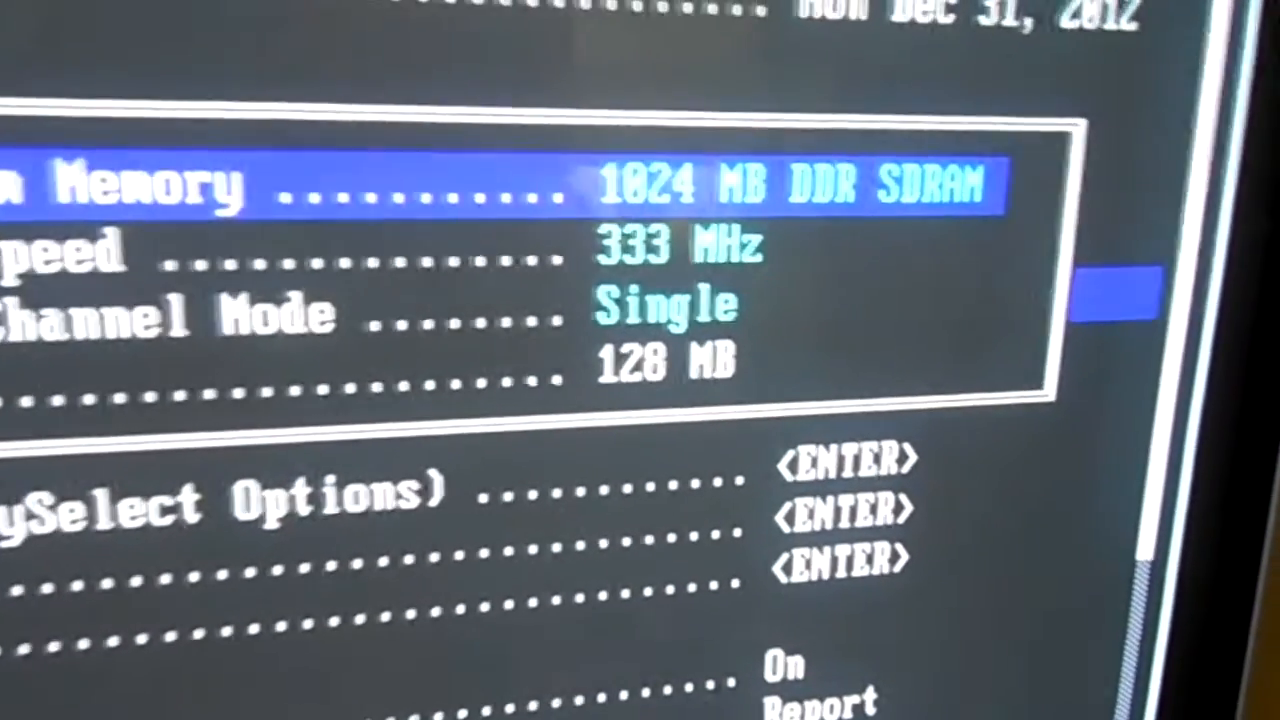
Step: Review the remaining BIOS settings down to Asset Tag and exit setup to continue booting
key("Down")
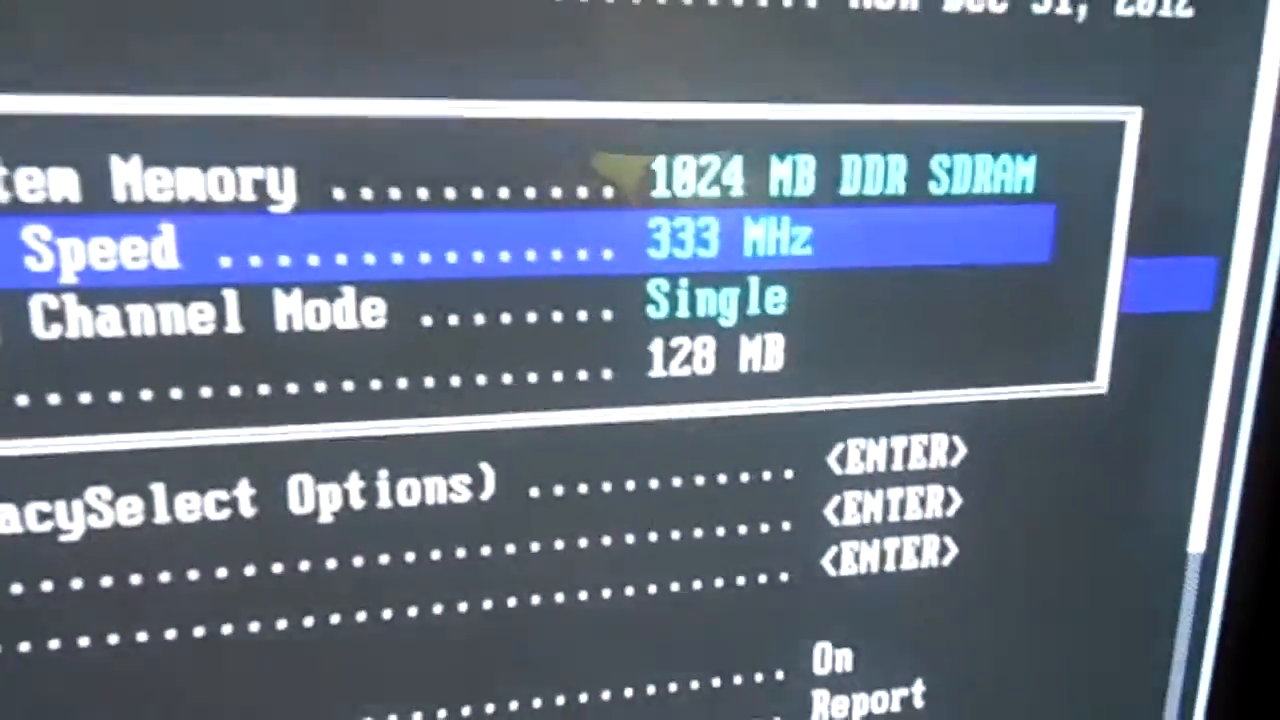
key("Down")
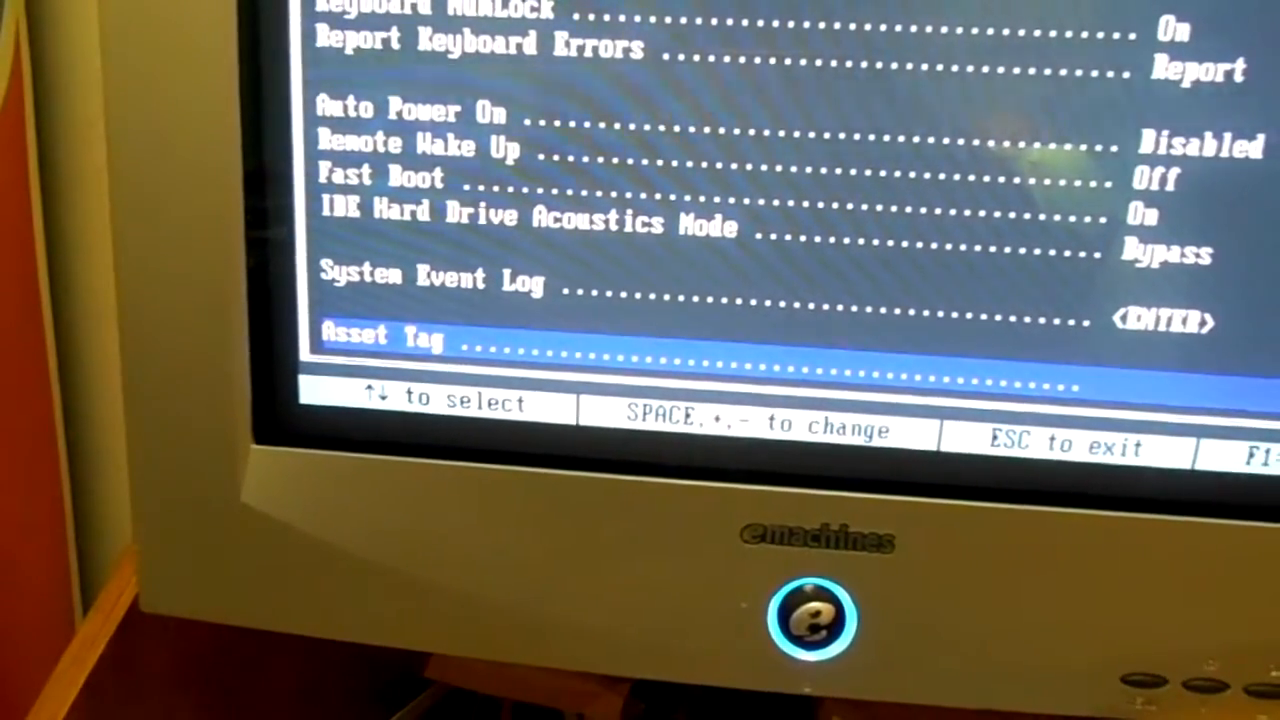
key("up")
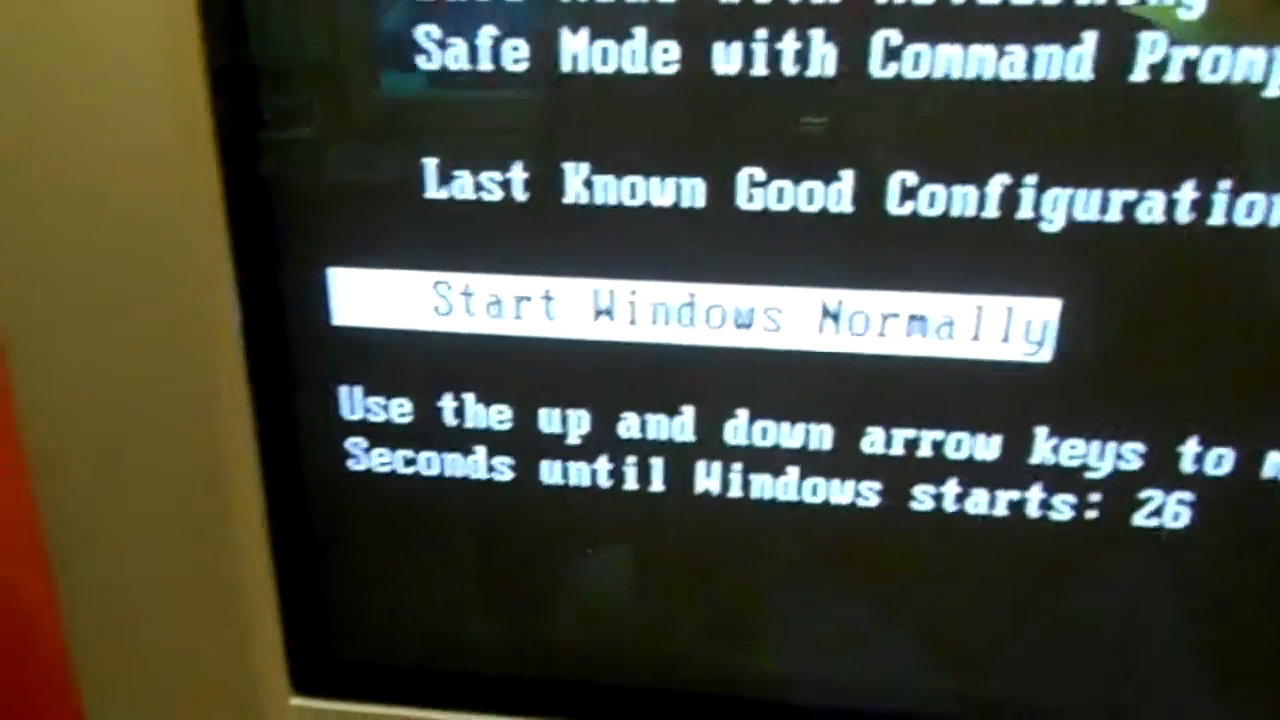
Step: Choose Start Windows Normally from the advanced boot options menu
key("enter")
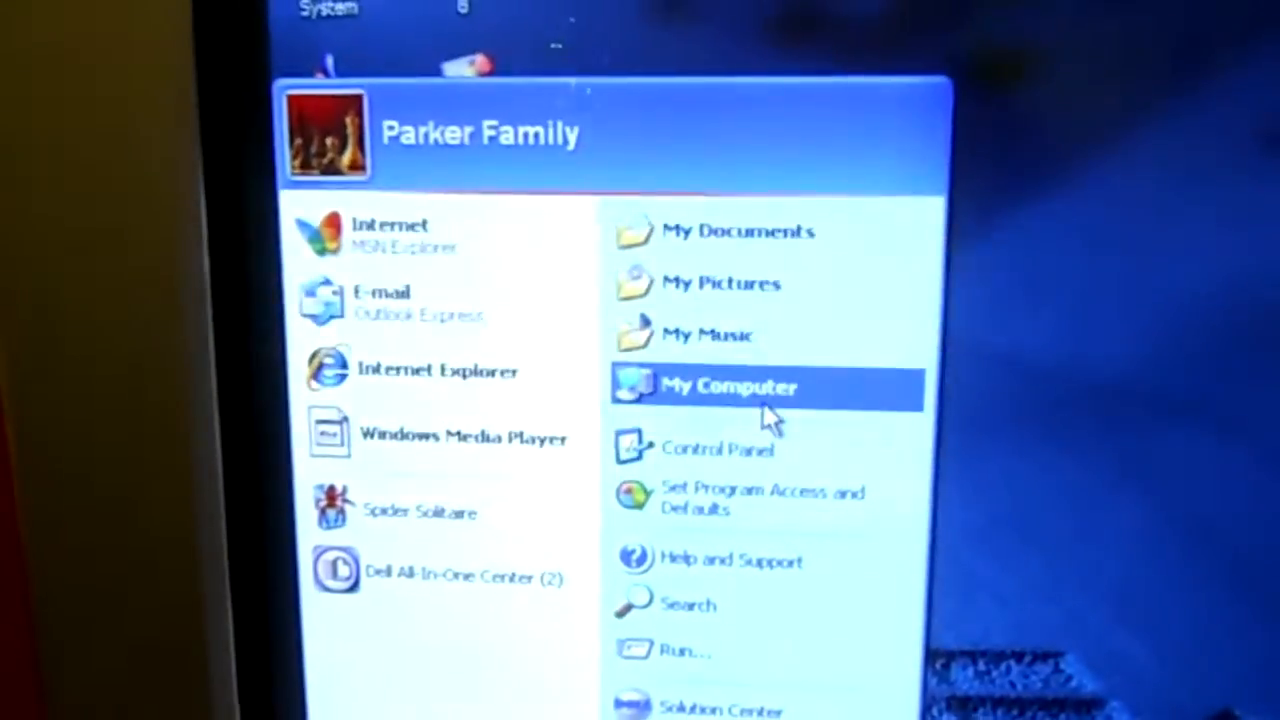
Step: Bring up System Properties for My Computer showing Pentium 4 2.40 GHz with 512 MB RAM
left_click(728, 388)
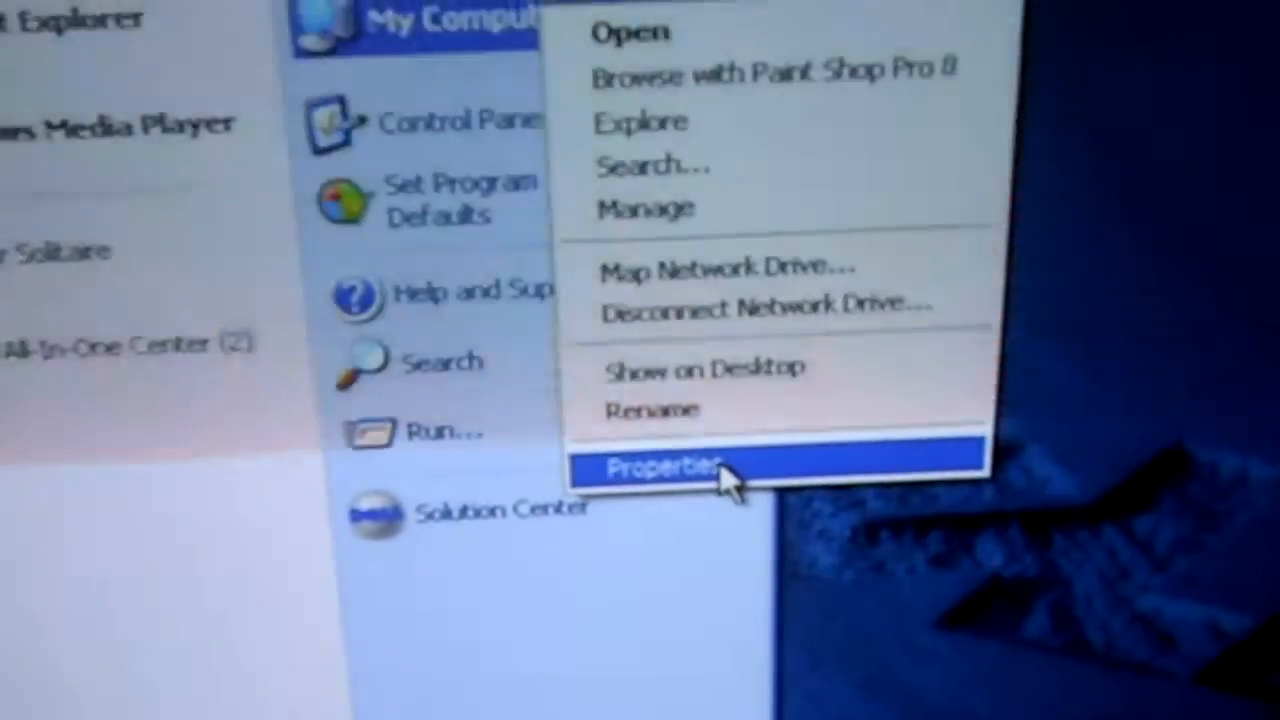
left_click(660, 466)
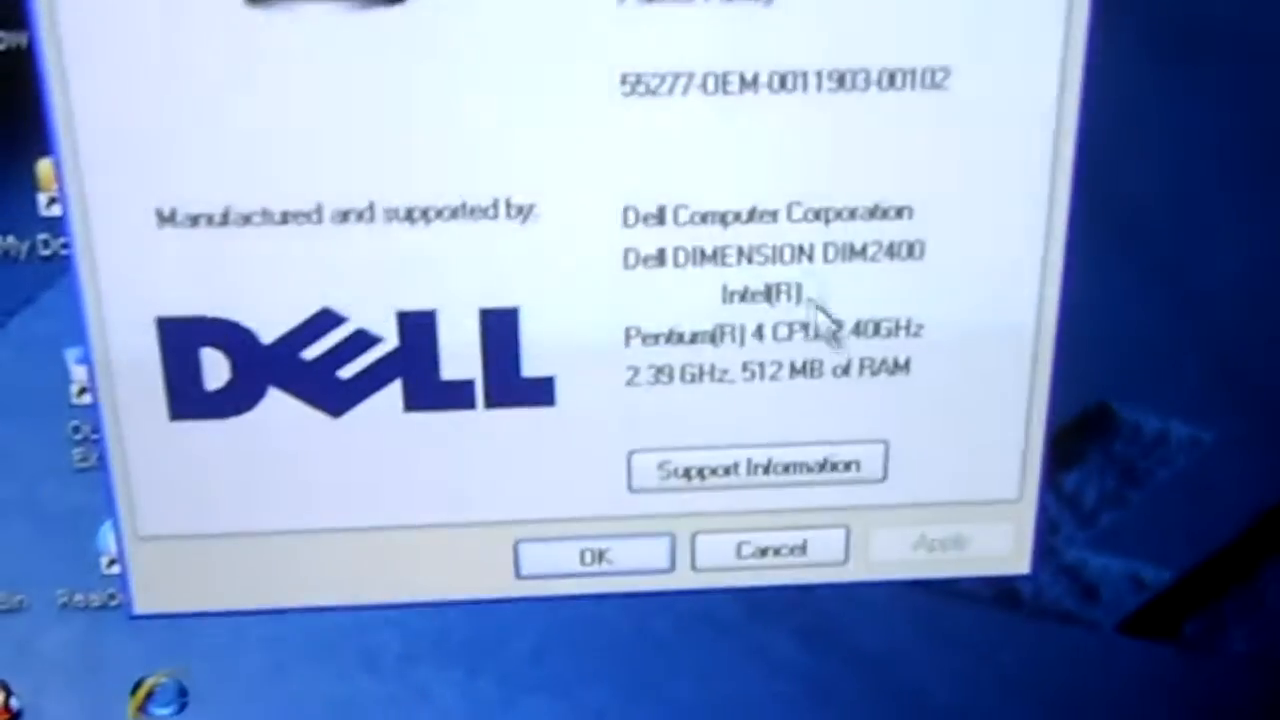